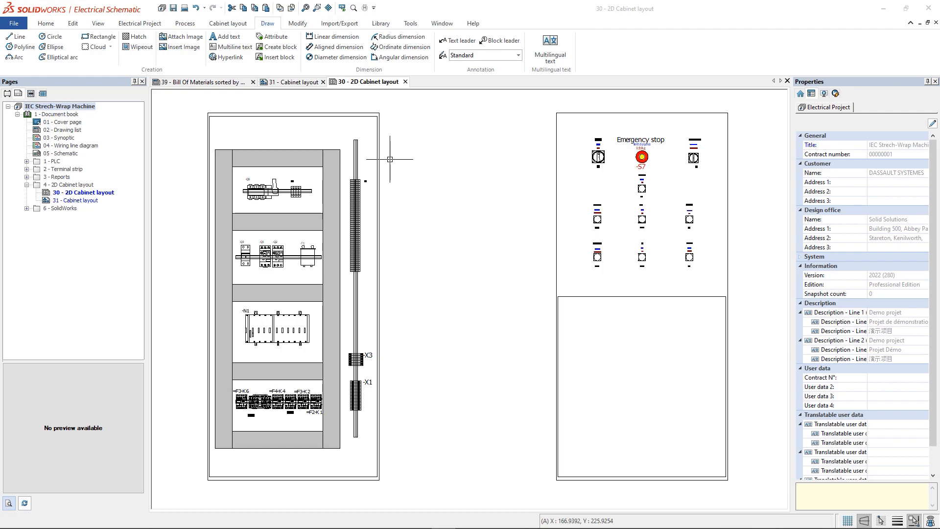
# Draw a three-sided line outline and a U-shaped polyline on the layout
pyautogui.click(16, 36)
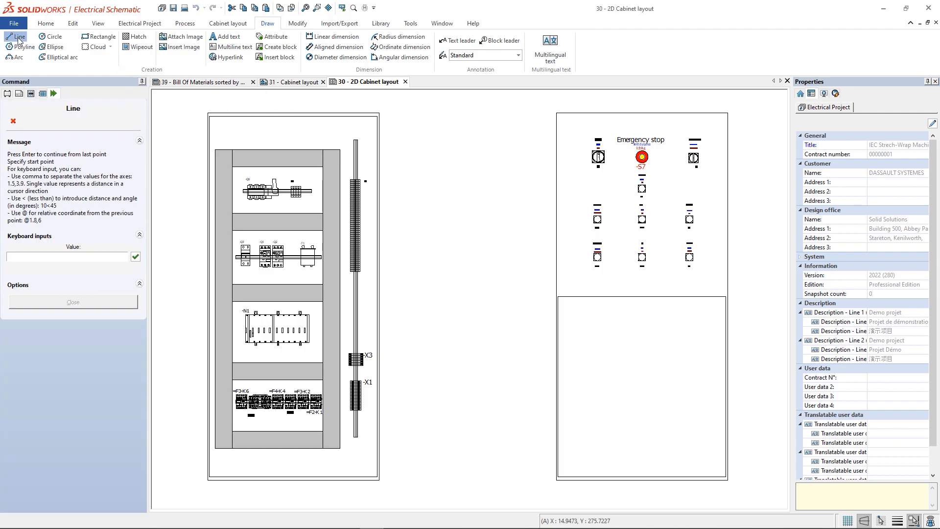
pyautogui.click(443, 162)
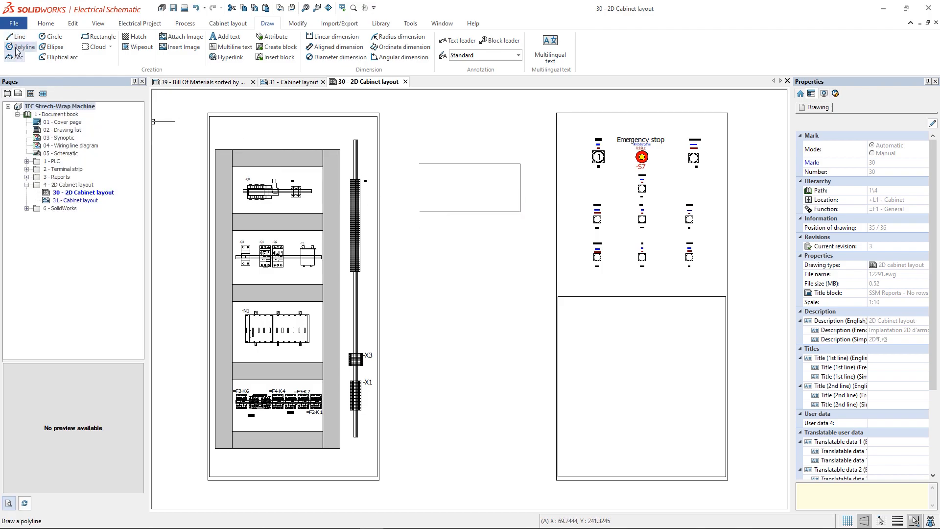
pyautogui.click(21, 47)
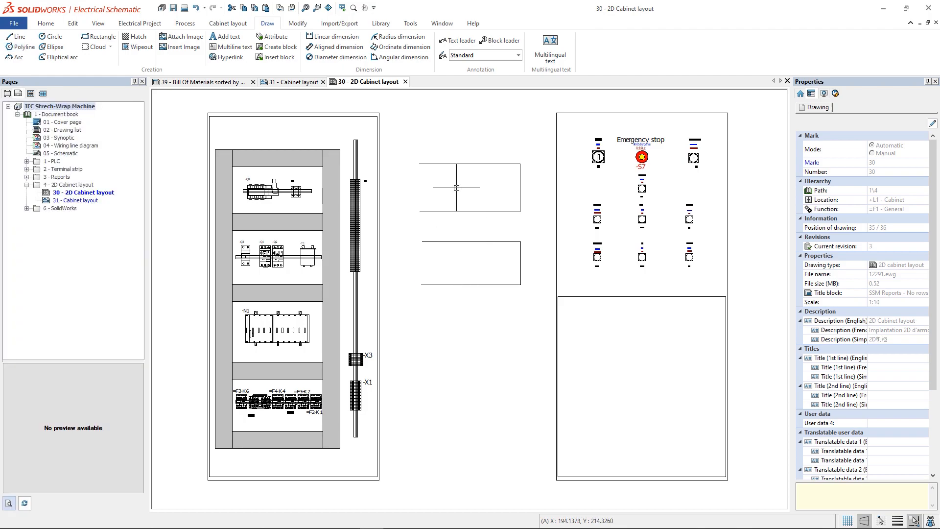
pyautogui.click(519, 191)
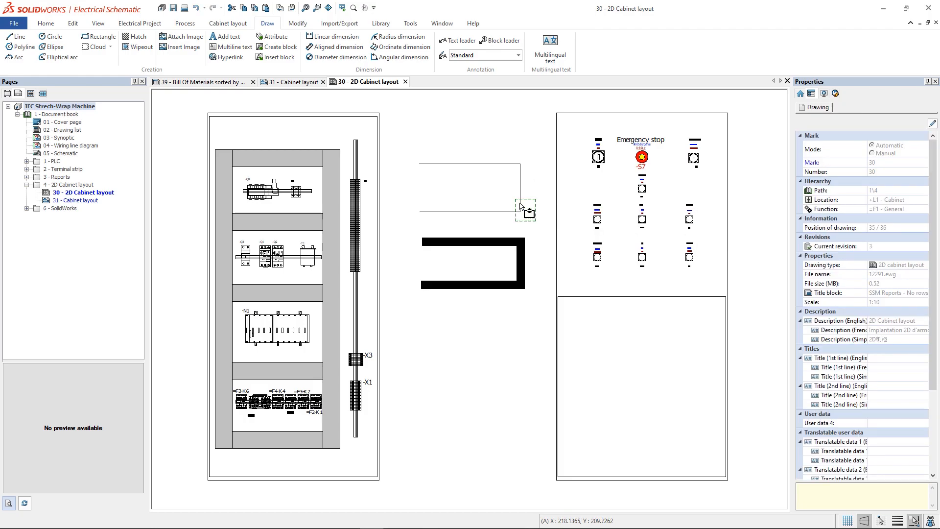
# Give the three-sided line outline a 2.00 mm line weight
pyautogui.click(486, 166)
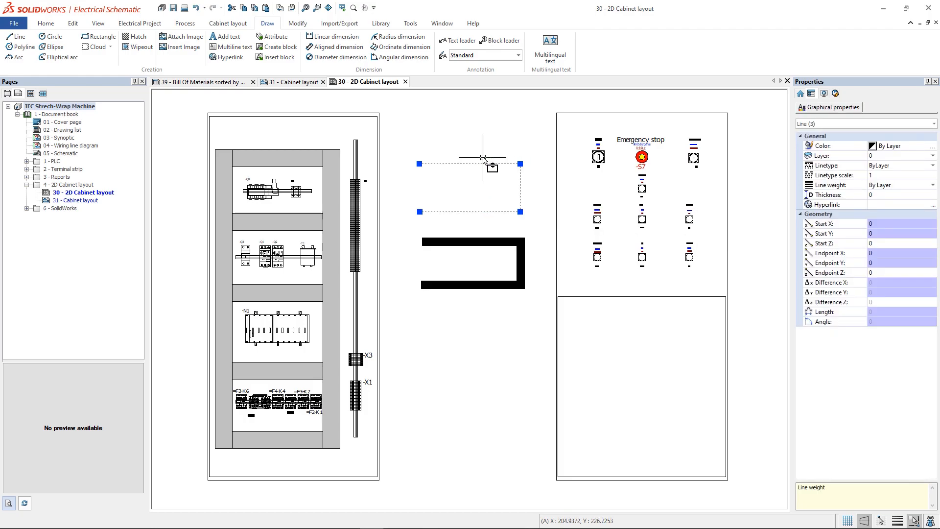
pyautogui.click(930, 185)
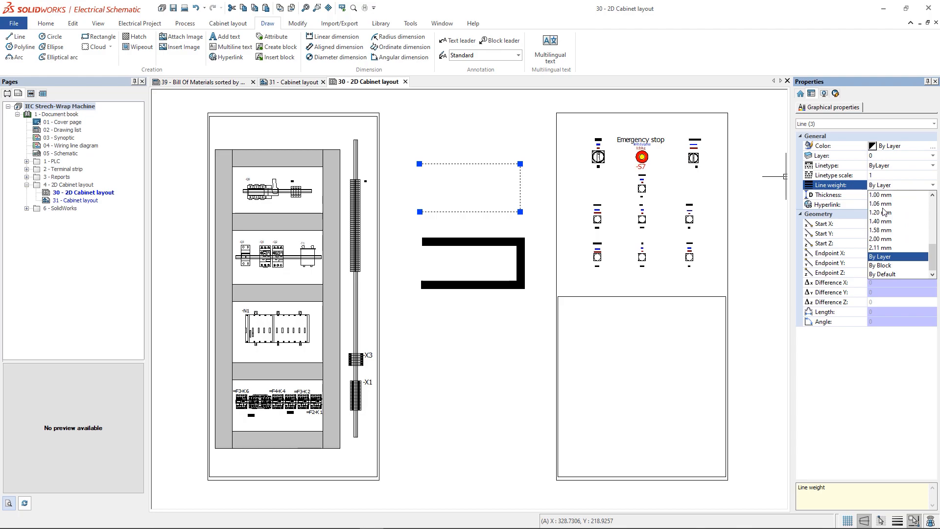
pyautogui.click(880, 240)
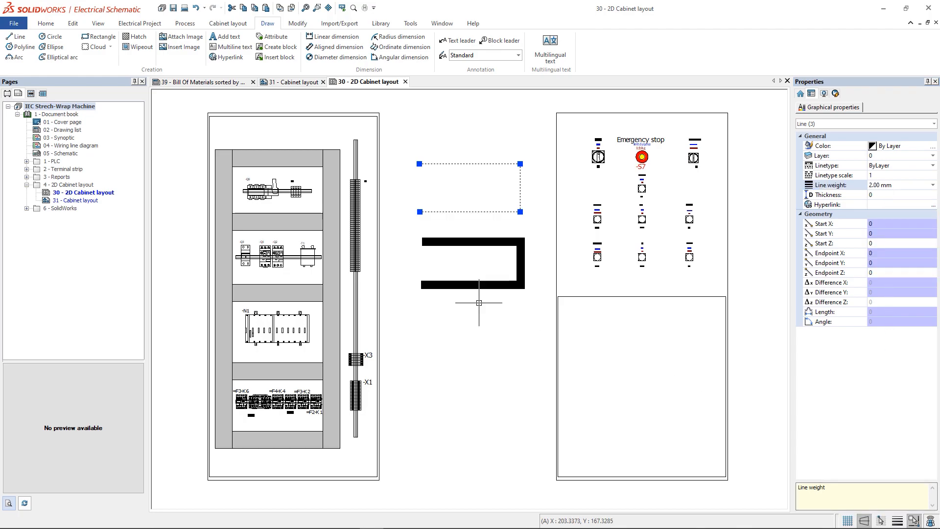
pyautogui.click(94, 47)
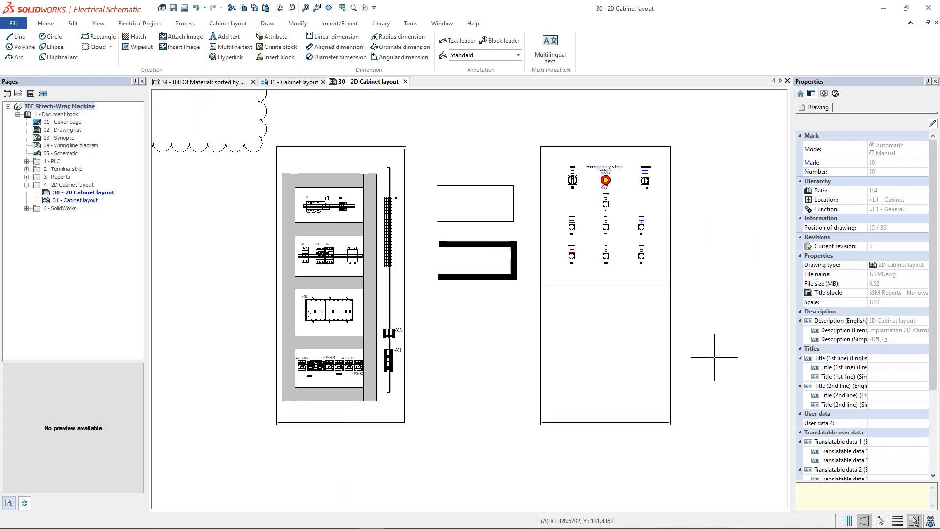
# Hatch the lower right panel with horizontal lines and toggle wipeout frame display
pyautogui.click(137, 35)
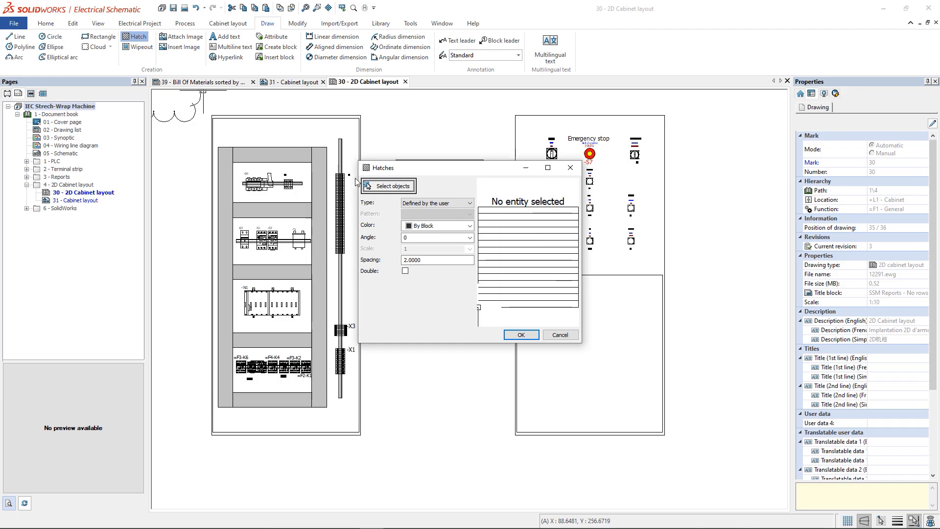
pyautogui.click(389, 185)
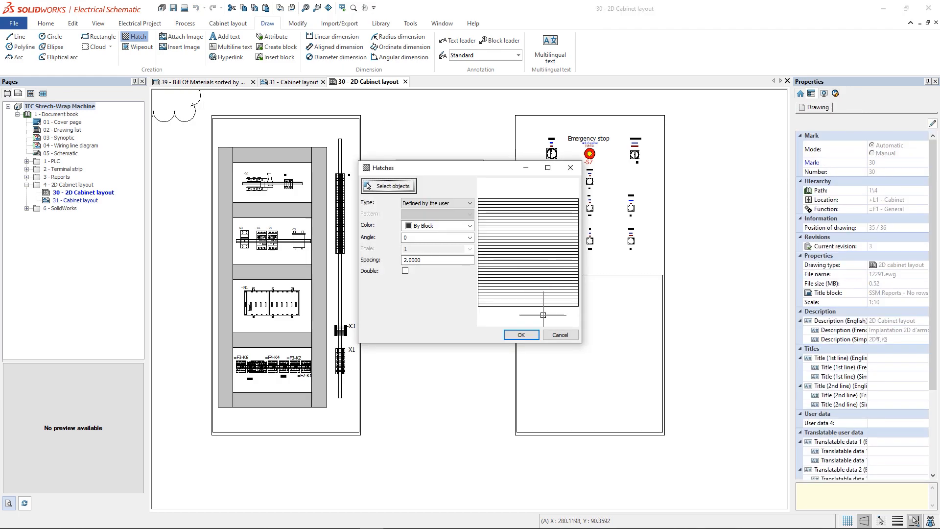
pyautogui.click(520, 334)
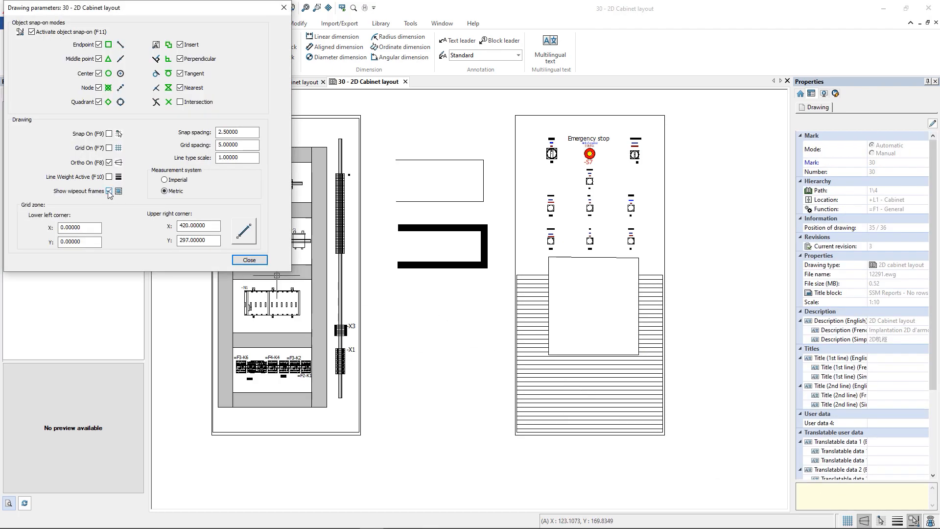
pyautogui.click(249, 259)
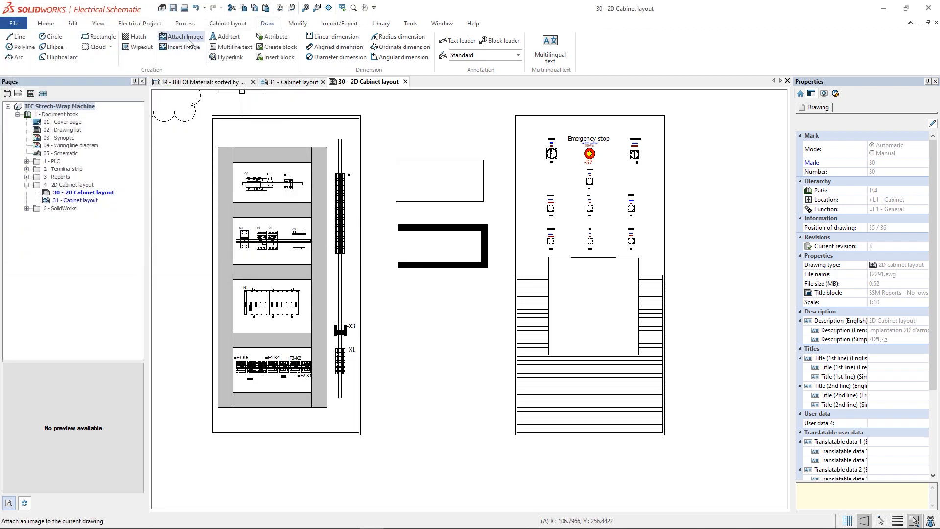
# Browse for an image to attach, then cancel without choosing one
pyautogui.click(181, 36)
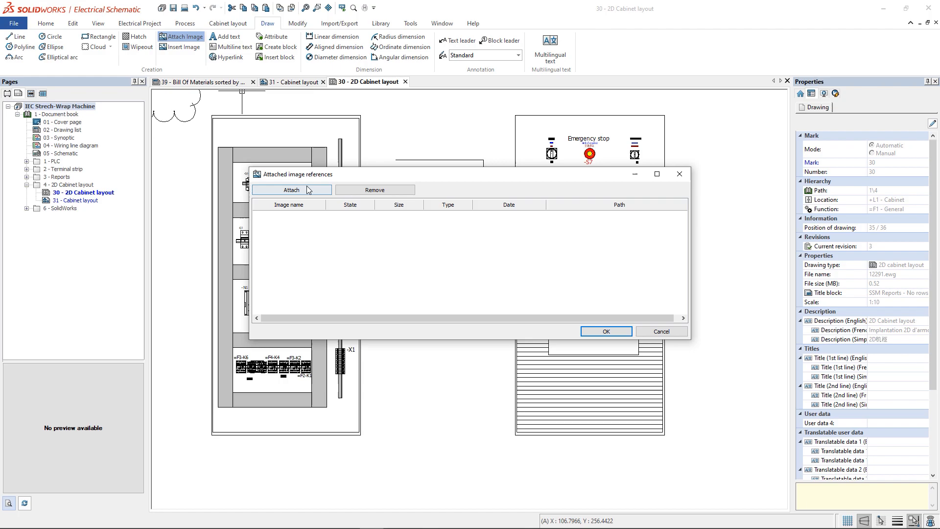
pyautogui.click(292, 190)
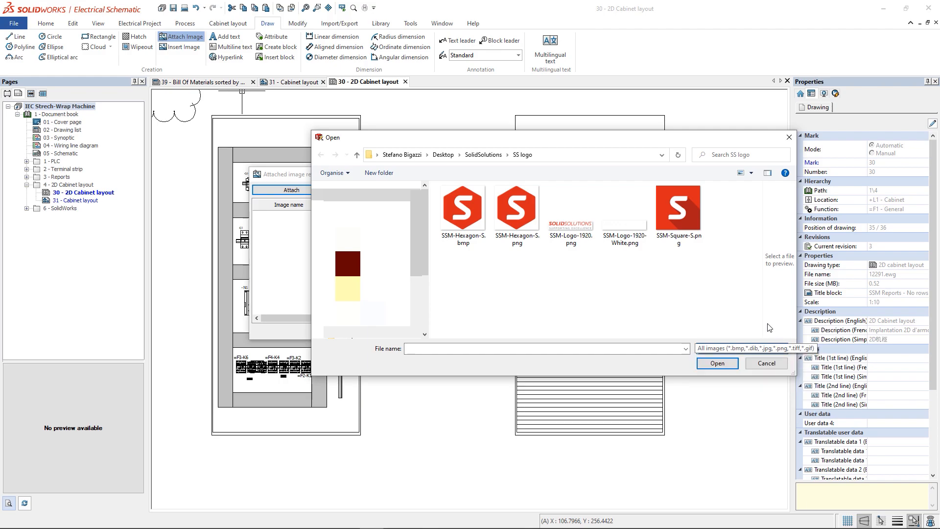
pyautogui.click(766, 363)
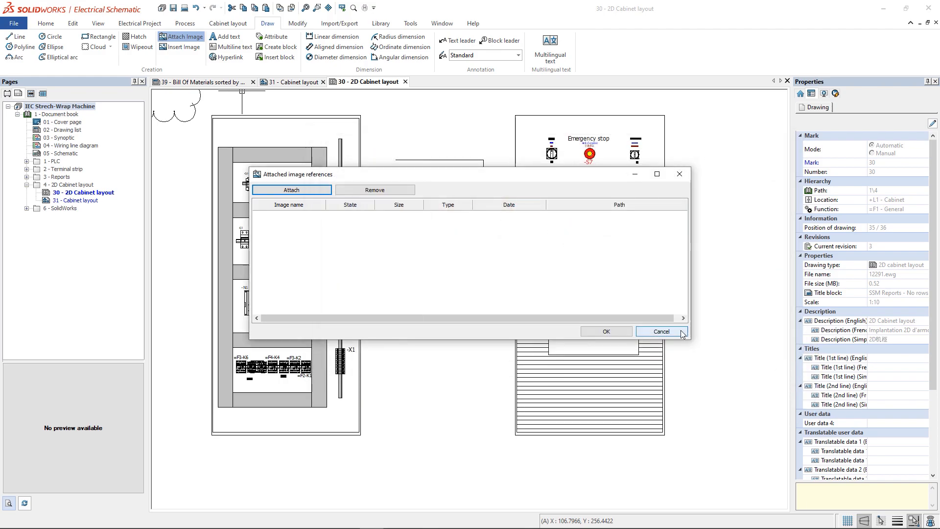
pyautogui.click(661, 332)
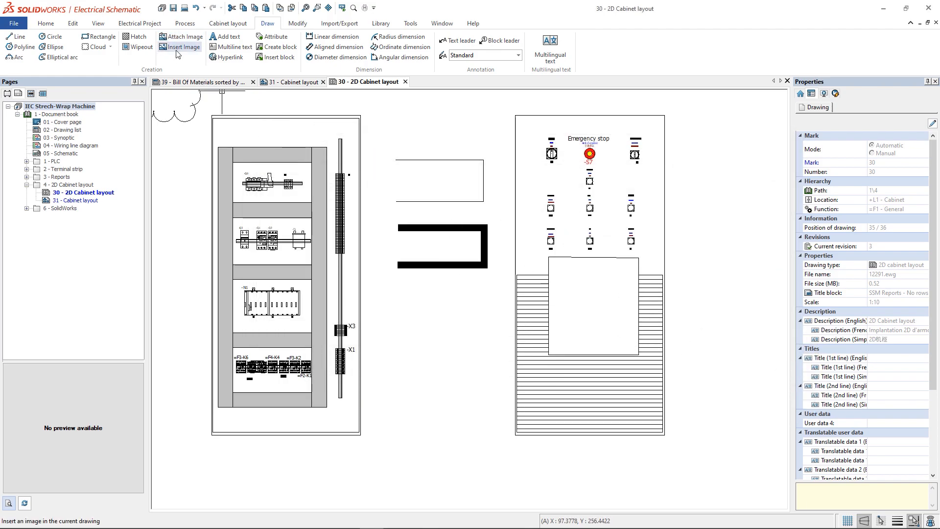
# Insert the red S logo image at the sheet's top-right corner
pyautogui.click(183, 47)
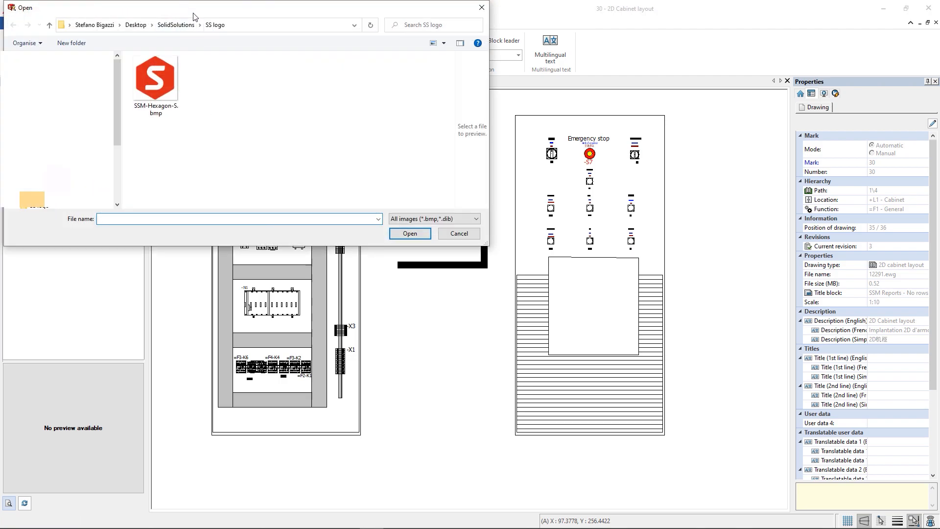
pyautogui.click(474, 217)
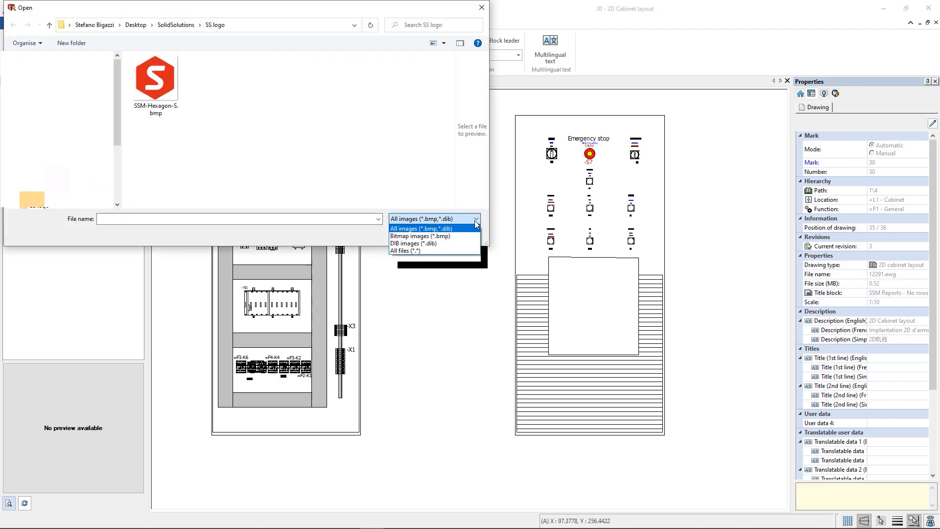
pyautogui.click(422, 229)
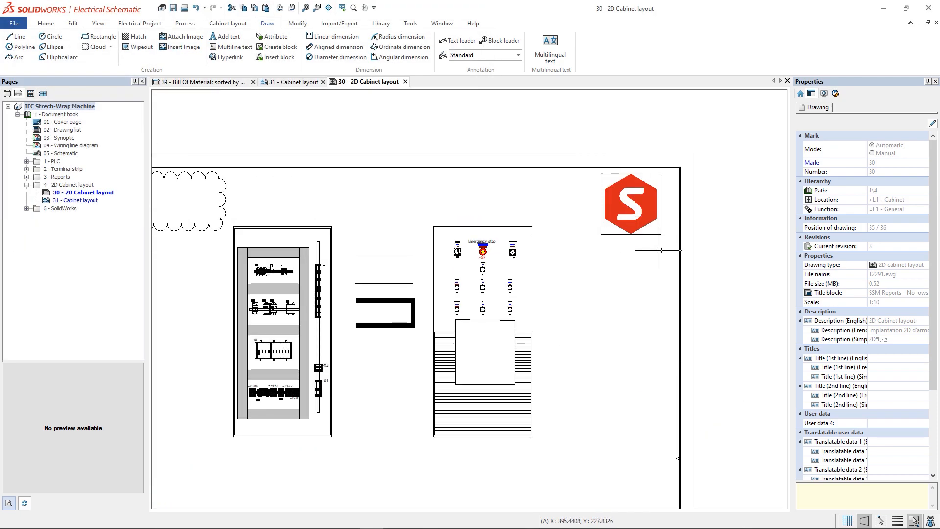
# Place the text 'To review' inside the revision cloud
pyautogui.click(227, 37)
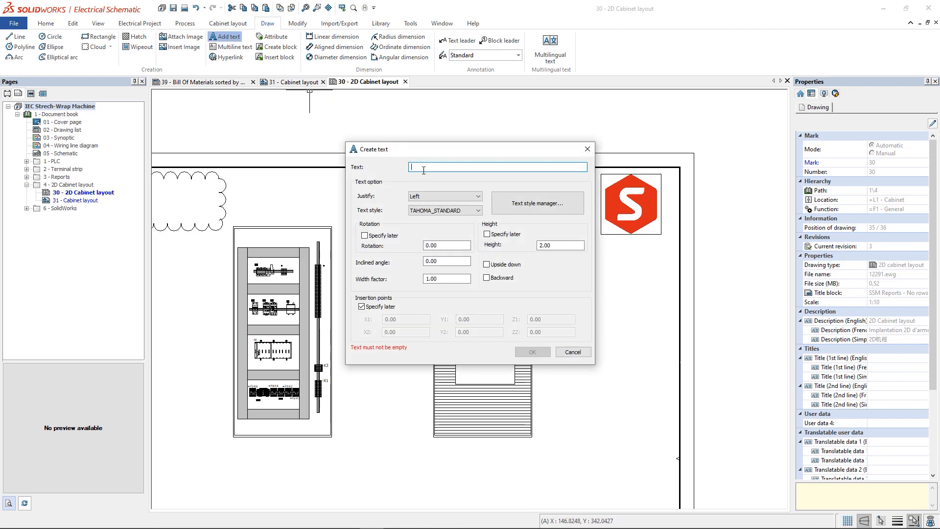
pyautogui.write('To review')
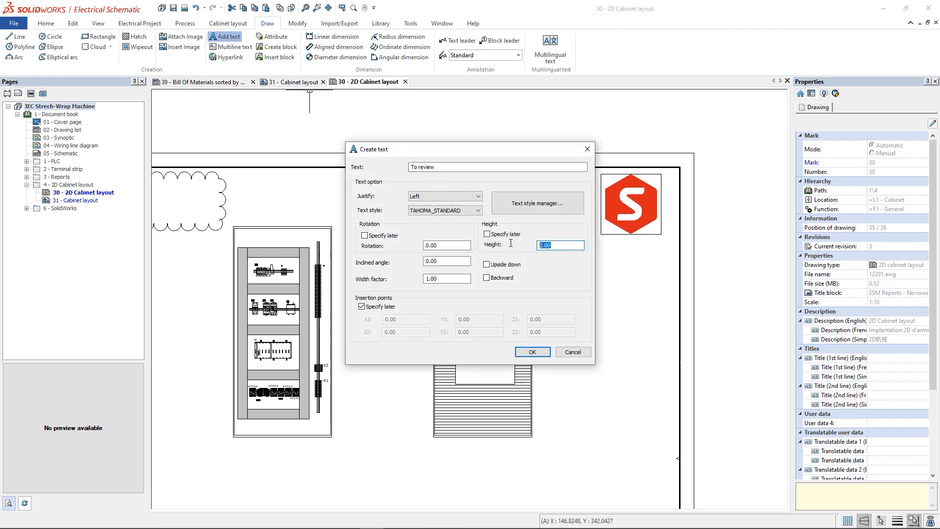
pyautogui.click(531, 351)
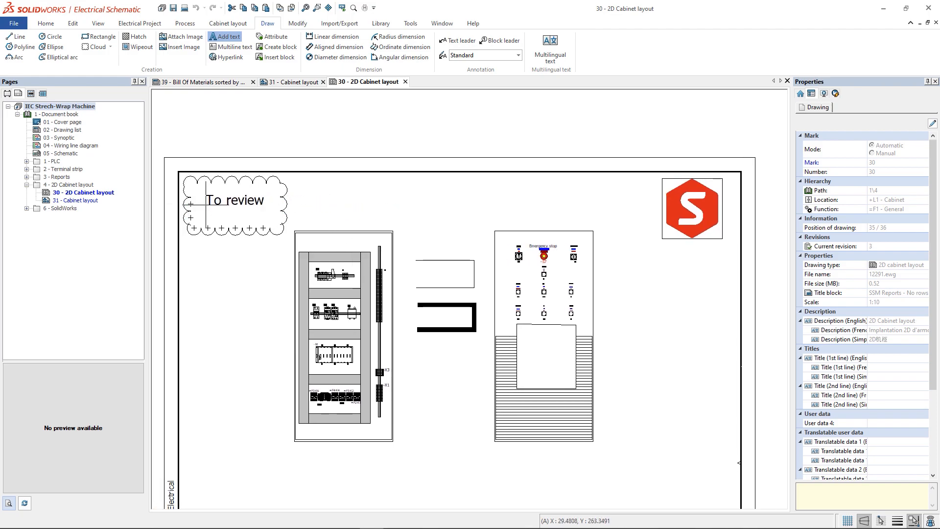
pyautogui.click(229, 57)
pyautogui.write('S')
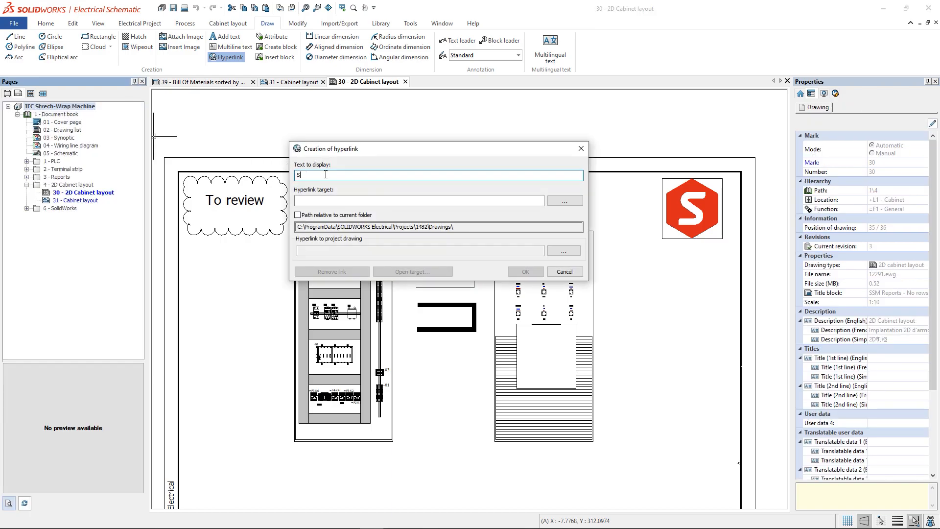
pyautogui.write('olid Solutions')
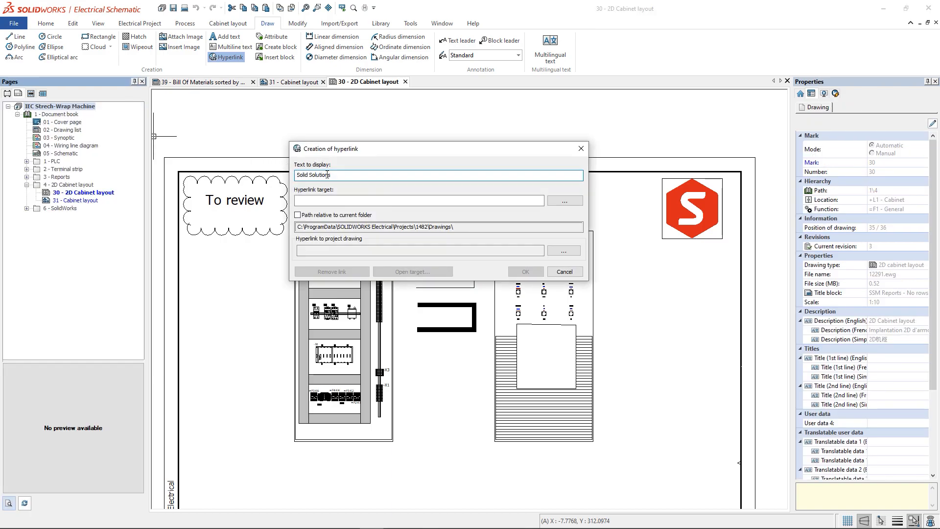
pyautogui.write('https://www.solidsolutions.co.uk/')
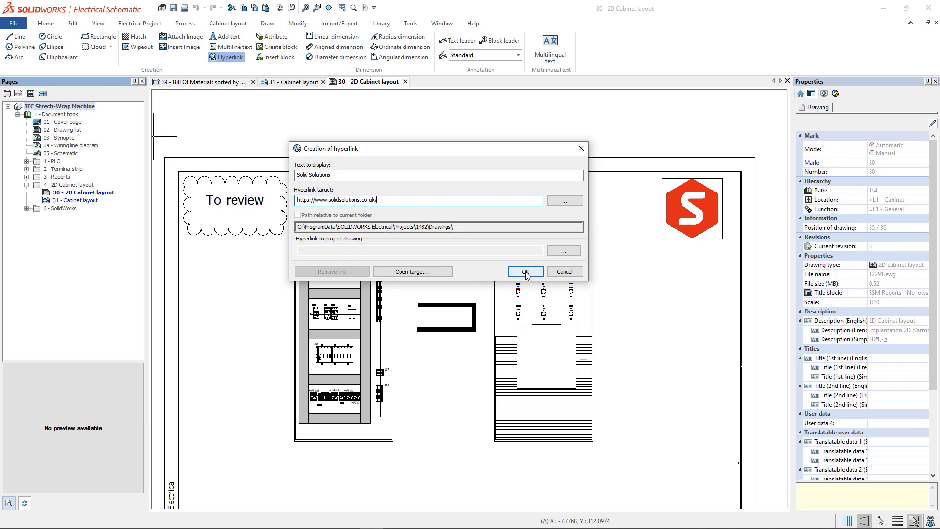
pyautogui.click(523, 271)
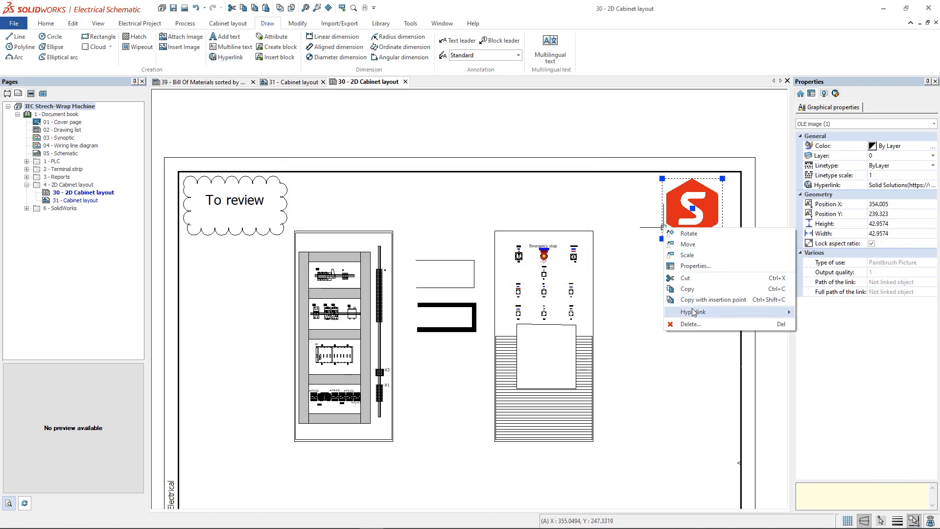
pyautogui.click(691, 312)
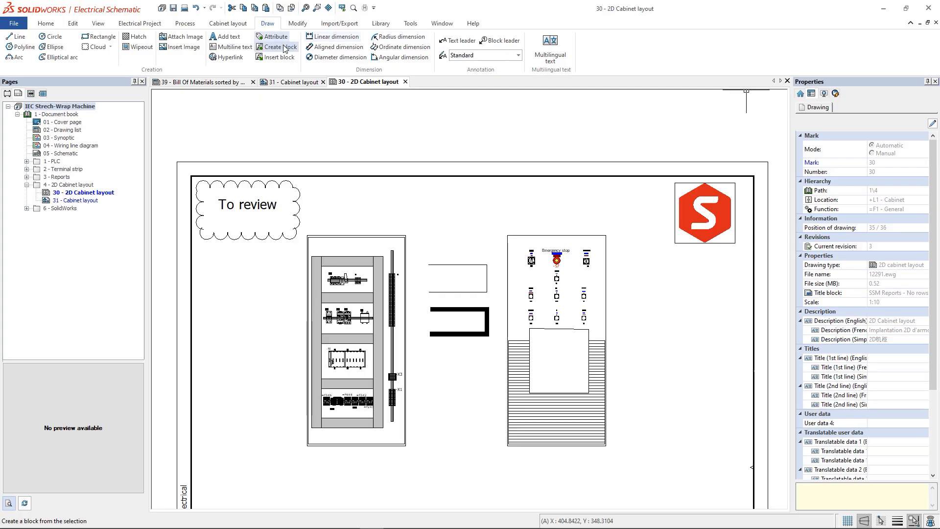
# Insert the contactor block at the lower right of the cabinet layout
pyautogui.click(278, 48)
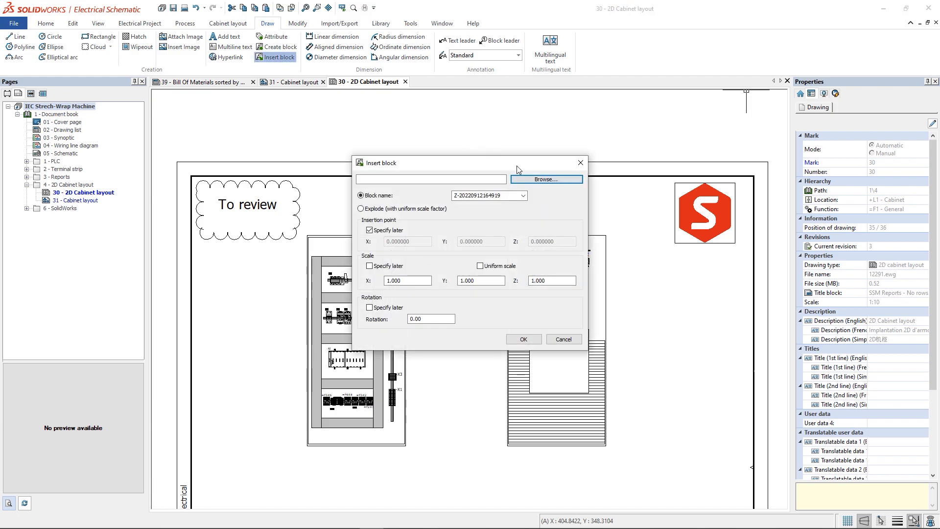
pyautogui.click(545, 179)
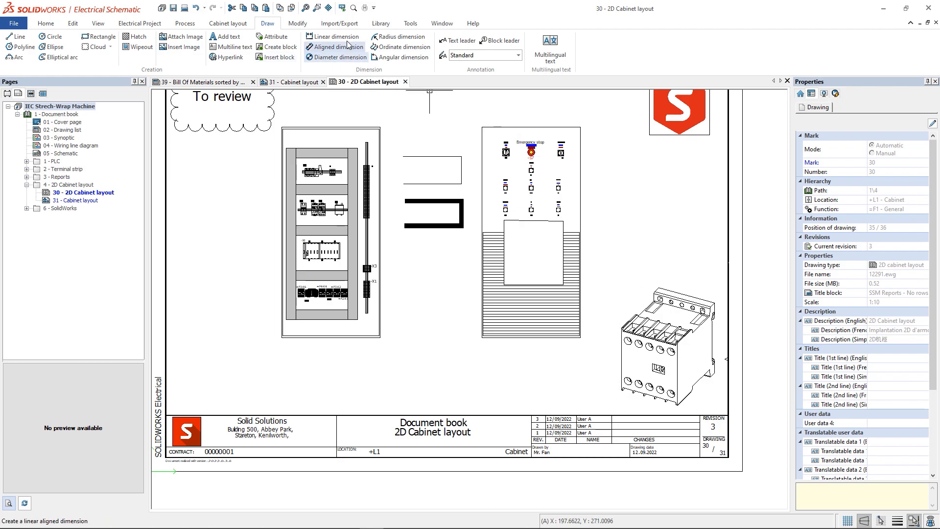
# Add a 700.00 aligned dimension across the enclosure's top edge, placed above it
pyautogui.click(333, 37)
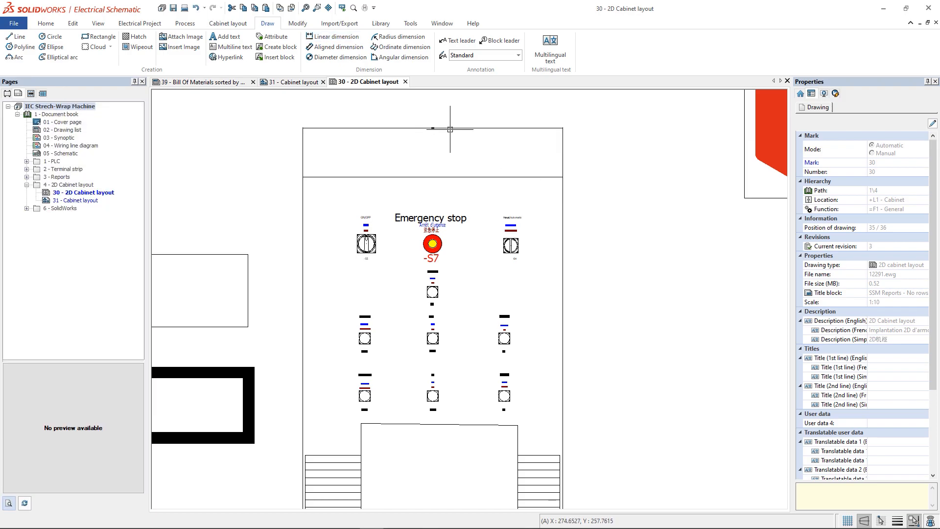
pyautogui.click(432, 128)
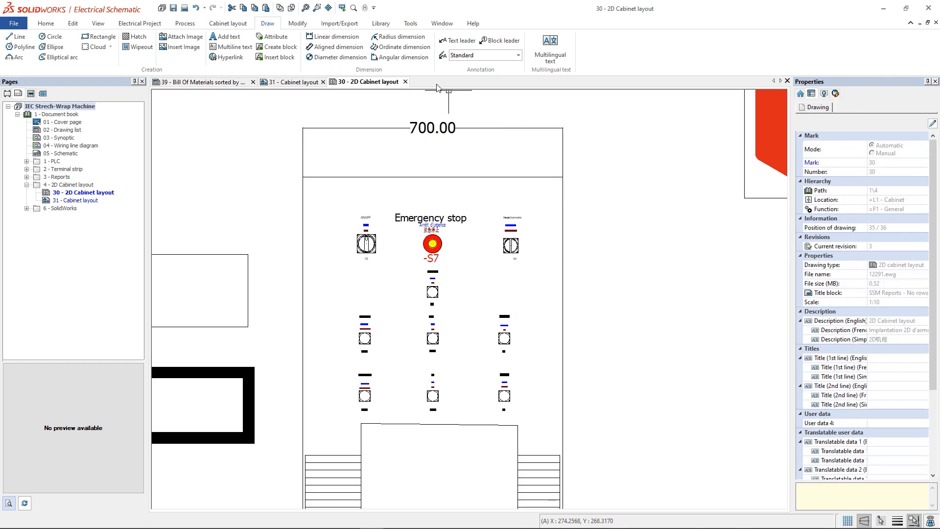
pyautogui.click(480, 48)
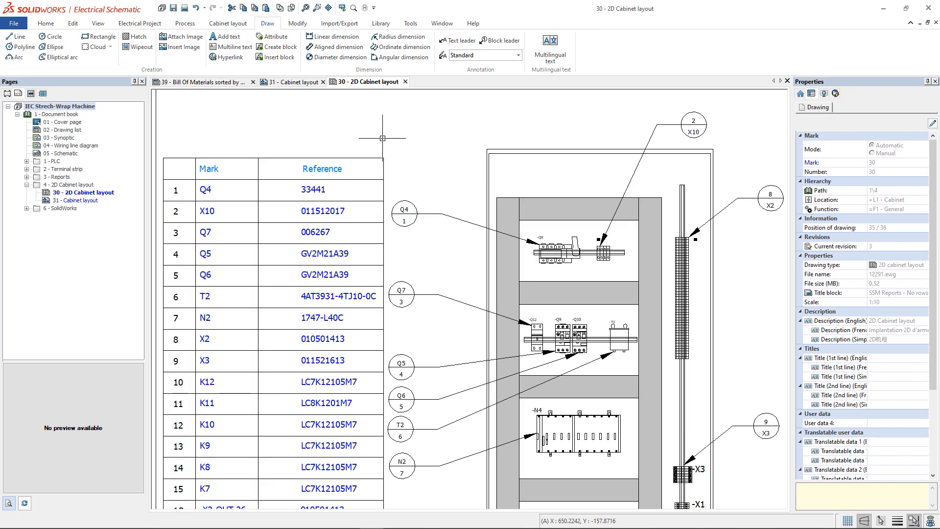
pyautogui.moveTo(440, 147)
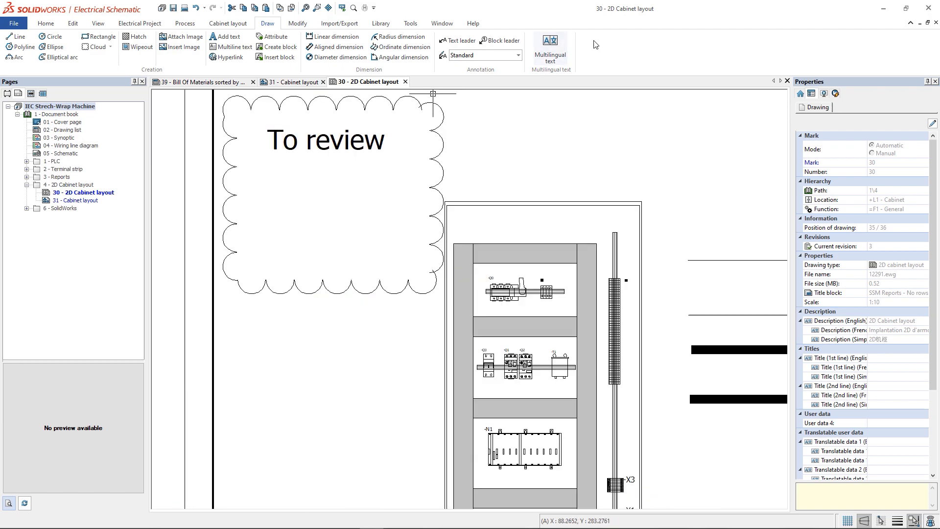
# Place English, French and Chinese 'Project to review' text in the cloud
pyautogui.click(550, 48)
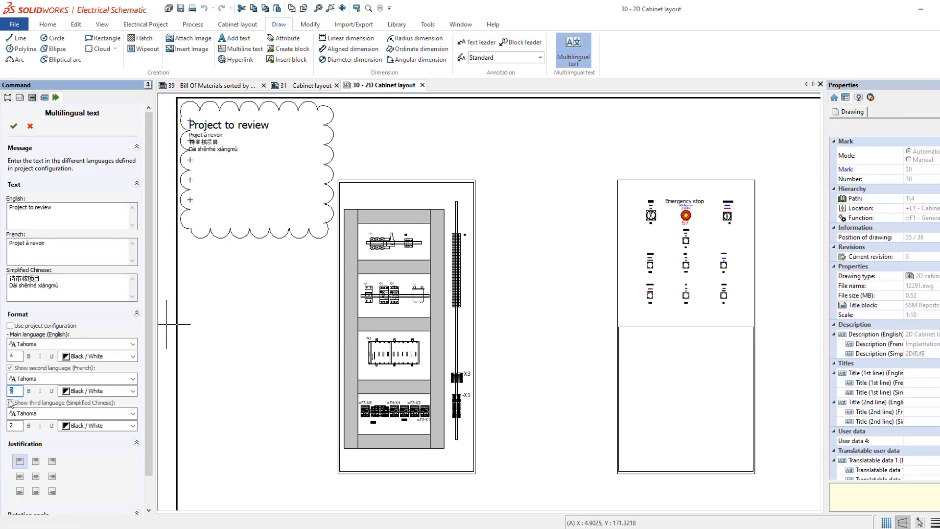
pyautogui.click(143, 48)
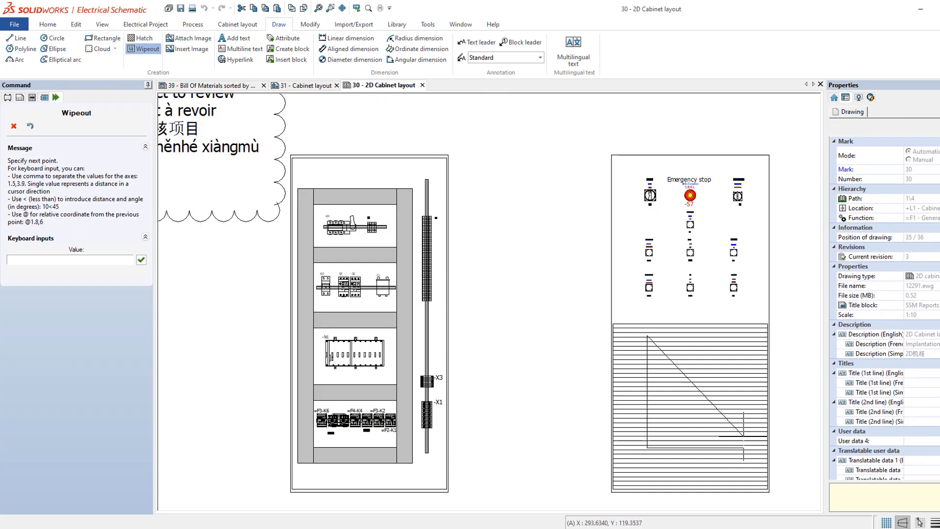
pyautogui.click(188, 38)
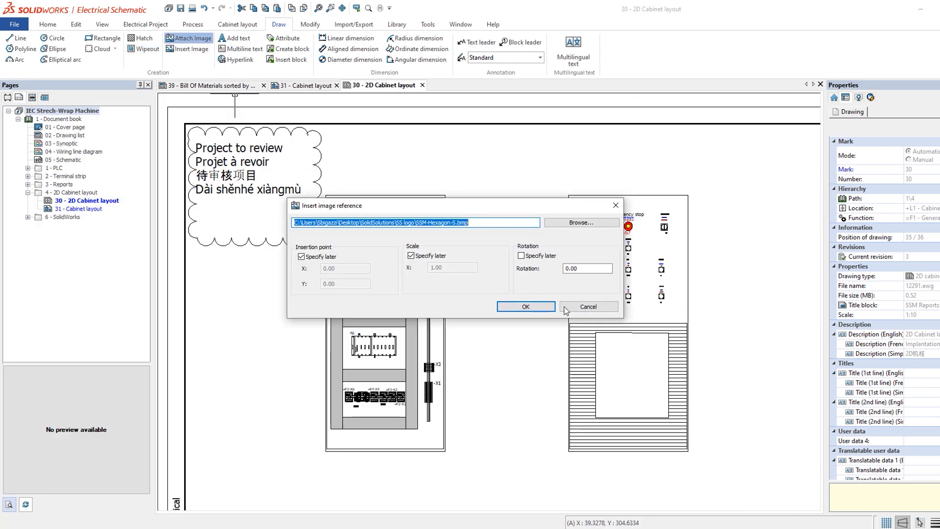
pyautogui.click(525, 307)
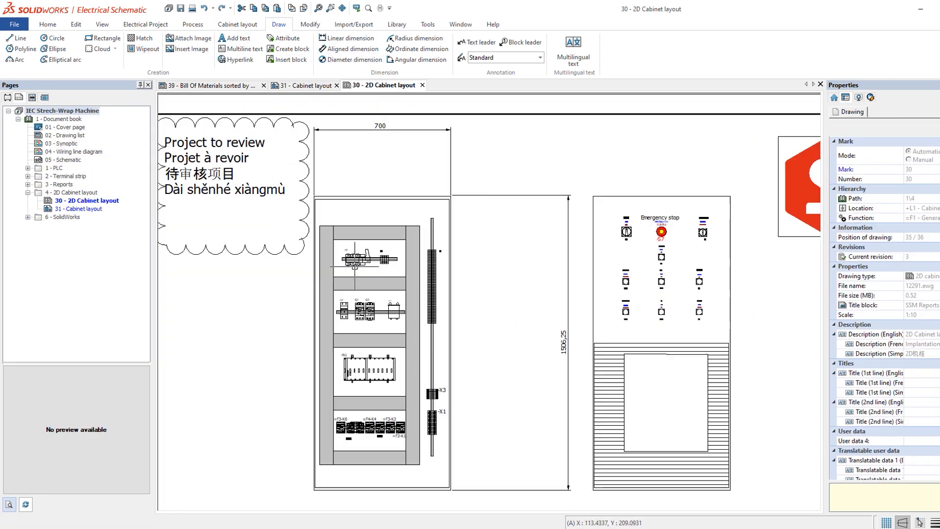